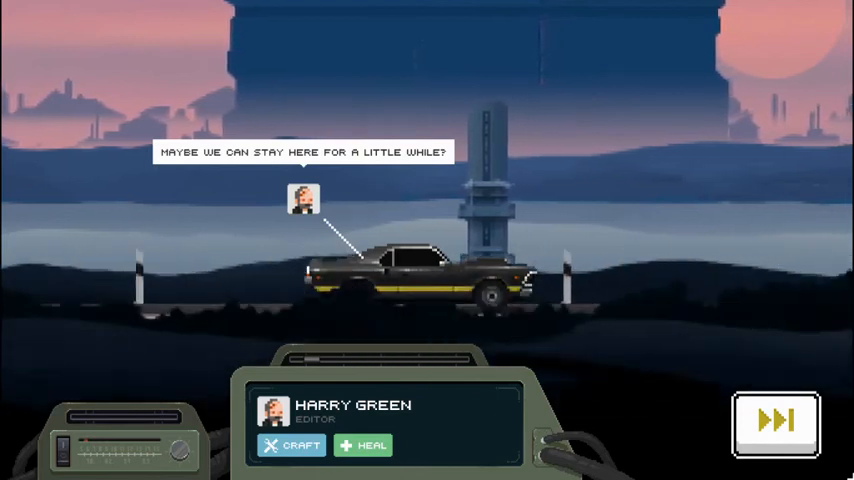
Step: Advance the road trip and scroll along the route
{"action": "left_click", "coordinate": [777, 421]}
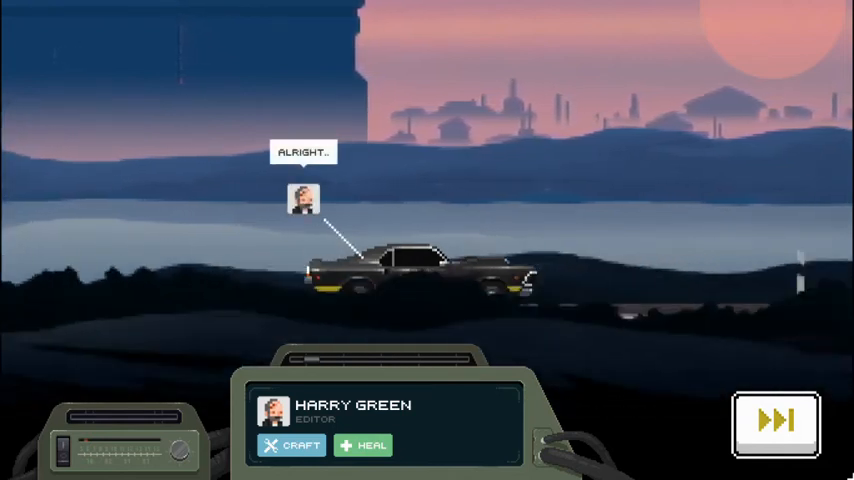
{"action": "left_click", "coordinate": [778, 421]}
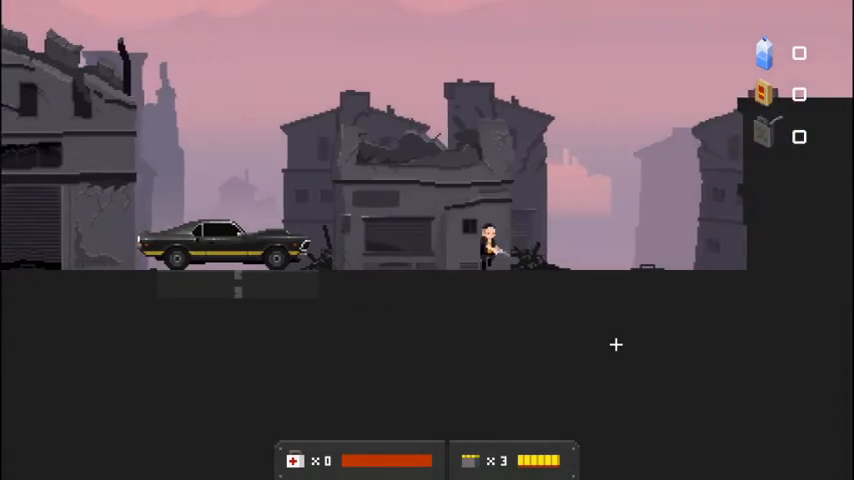
{"action": "scroll", "scroll_direction": "right", "scroll_amount": 3}
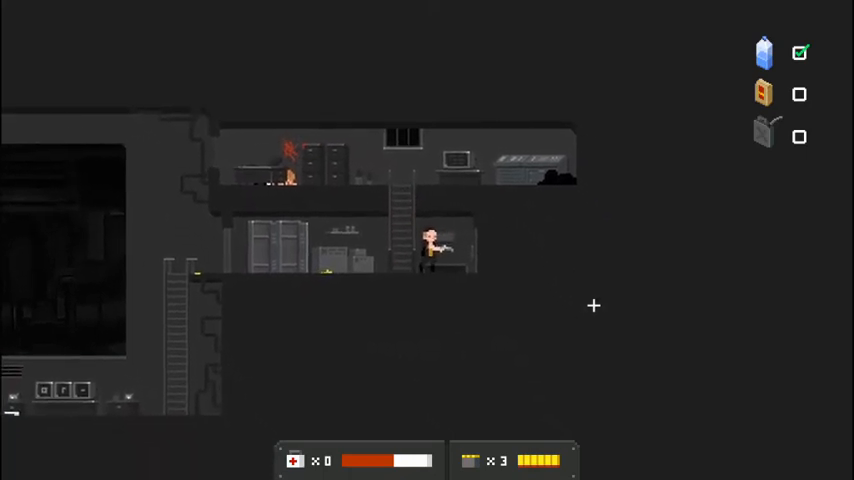
{"action": "scroll", "scroll_direction": "right", "scroll_amount": 3}
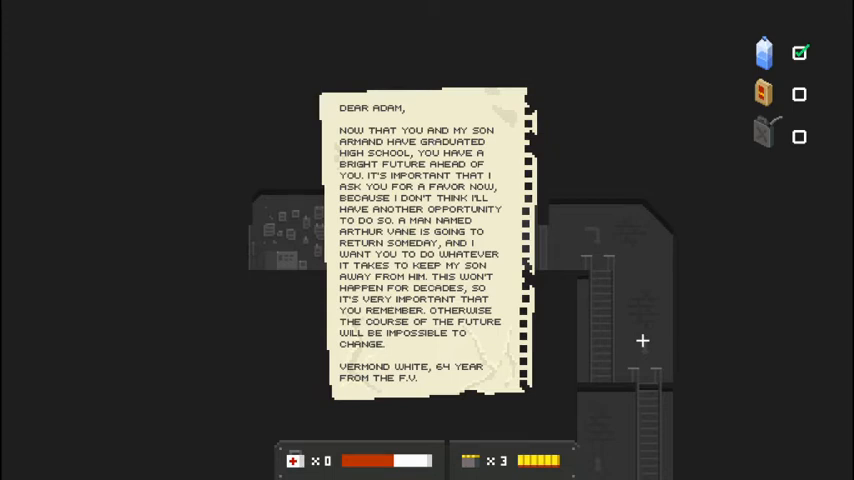
{"action": "mouse_move", "coordinate": [636, 337]}
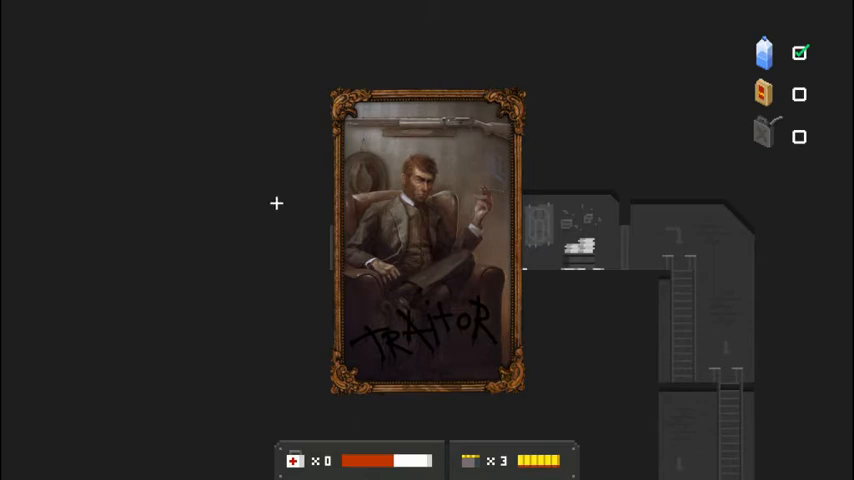
{"action": "mouse_move", "coordinate": [410, 148]}
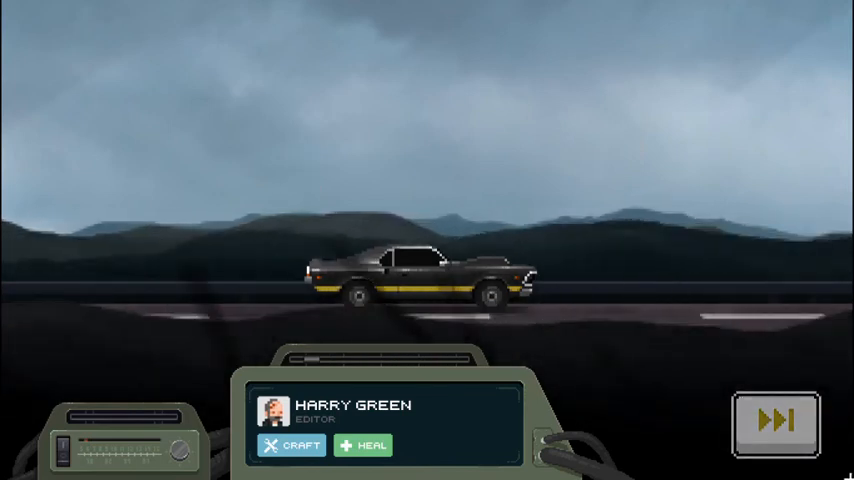
Step: Craft more ammunition from gunpowder and scraps, then fast-forward to the next stop
{"action": "left_click", "coordinate": [291, 445]}
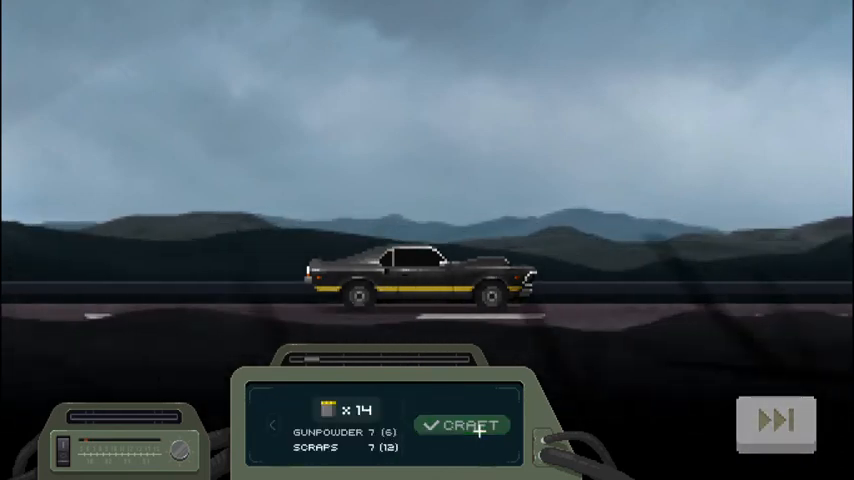
{"action": "left_click", "coordinate": [461, 425]}
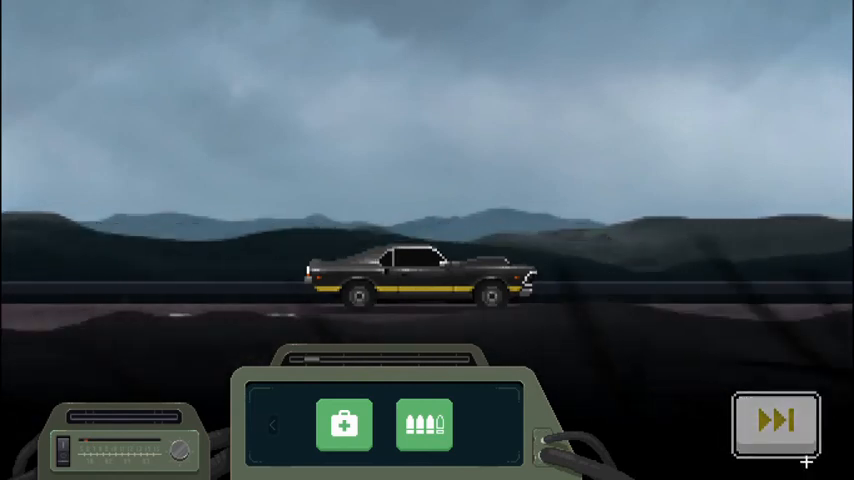
{"action": "left_click", "coordinate": [779, 421]}
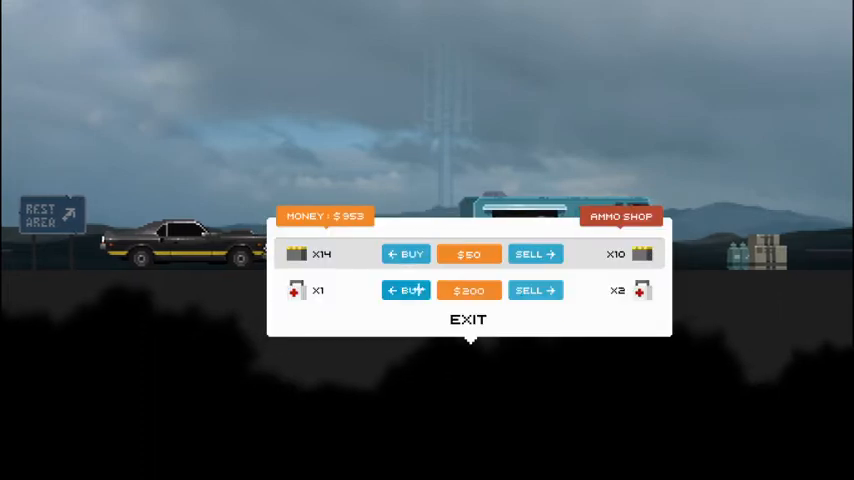
Step: Buy medkits and extra ammunition from the ammo shop
{"action": "left_click", "coordinate": [406, 290]}
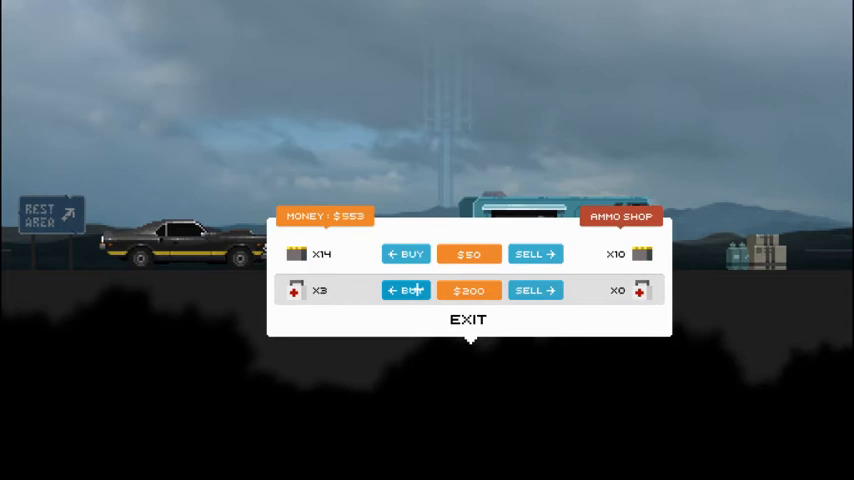
{"action": "left_click", "coordinate": [405, 253]}
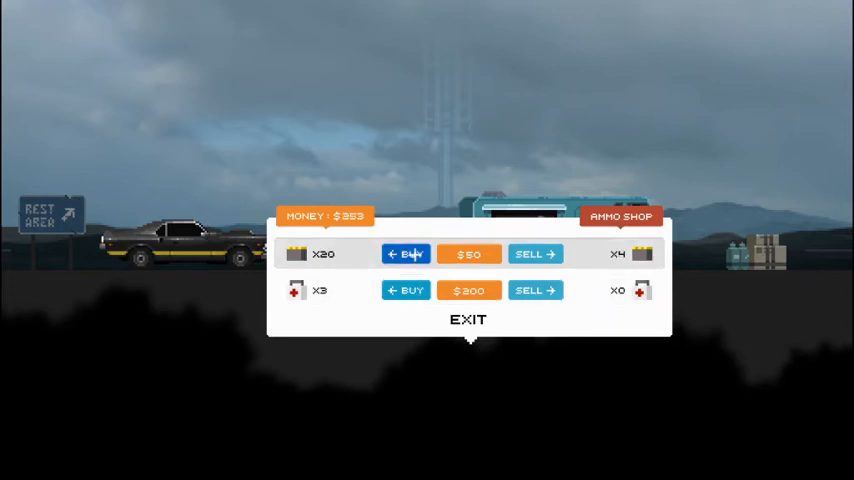
{"action": "left_click", "coordinate": [406, 253]}
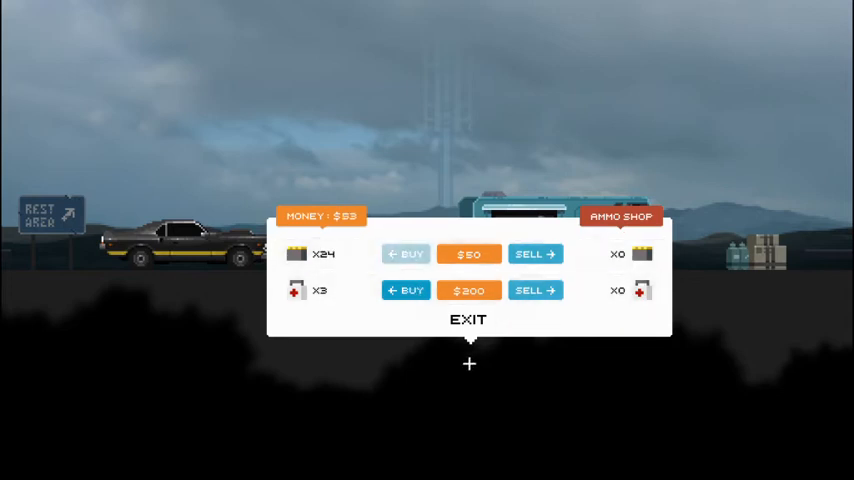
Step: Drive on to the silo and decide whether the classified survivor joins
{"action": "left_click", "coordinate": [468, 319]}
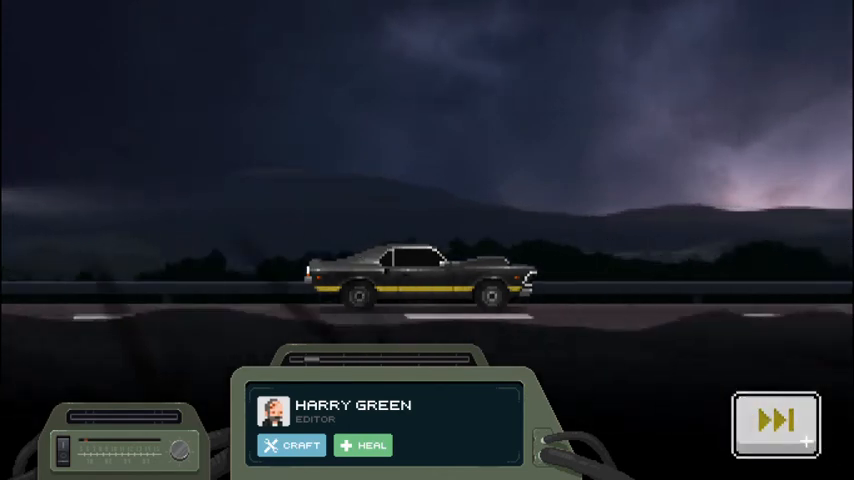
{"action": "left_click", "coordinate": [777, 421]}
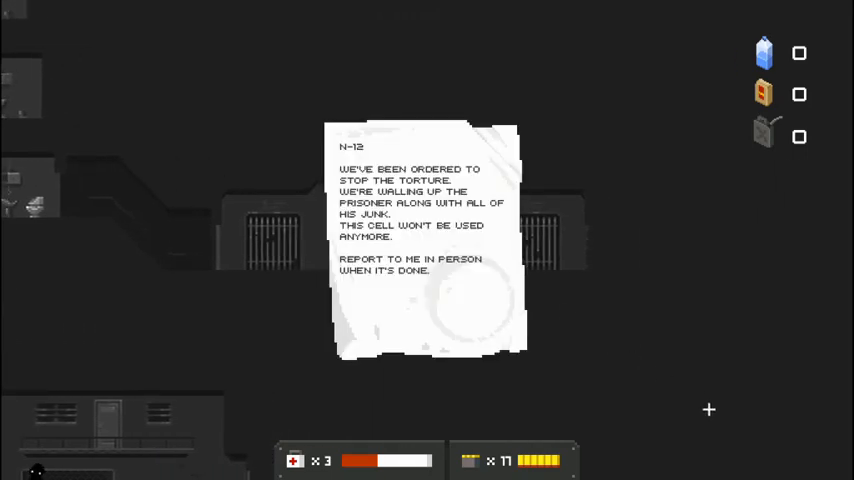
{"action": "mouse_move", "coordinate": [827, 451]}
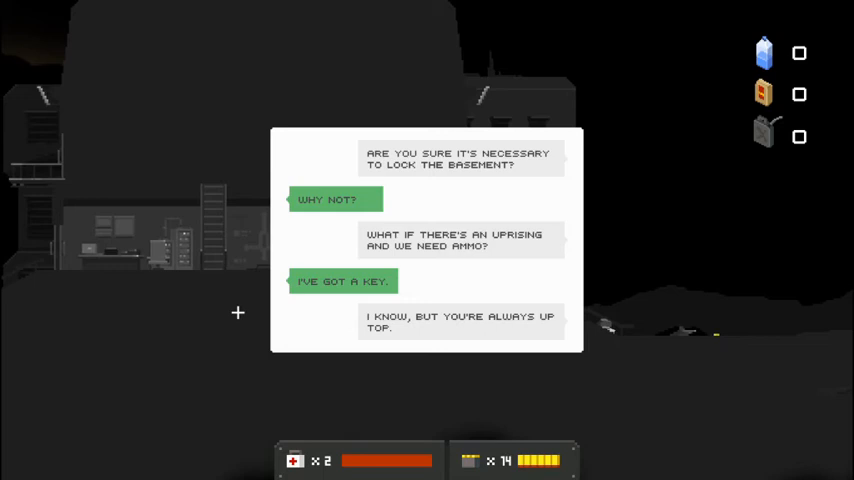
{"action": "mouse_move", "coordinate": [257, 320]}
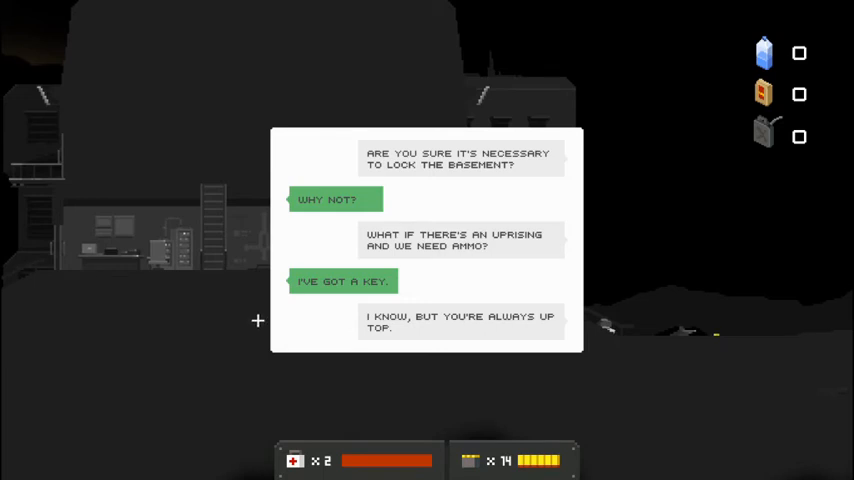
{"action": "mouse_move", "coordinate": [257, 319]}
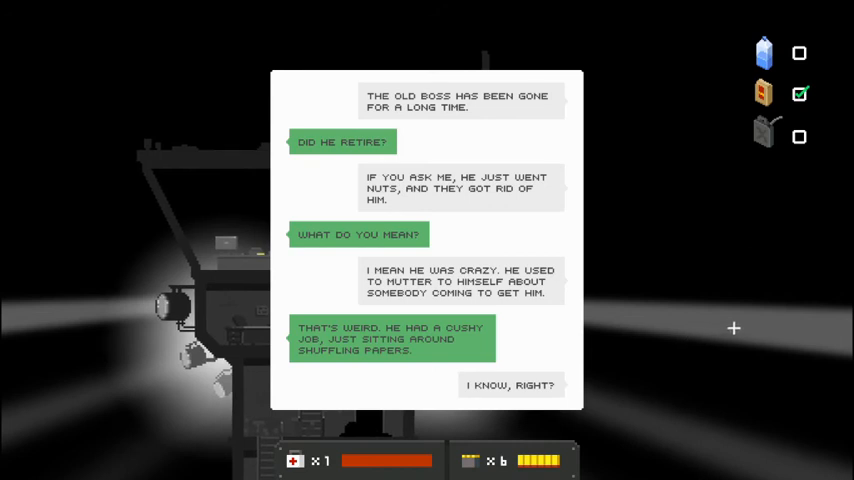
{"action": "mouse_move", "coordinate": [740, 334]}
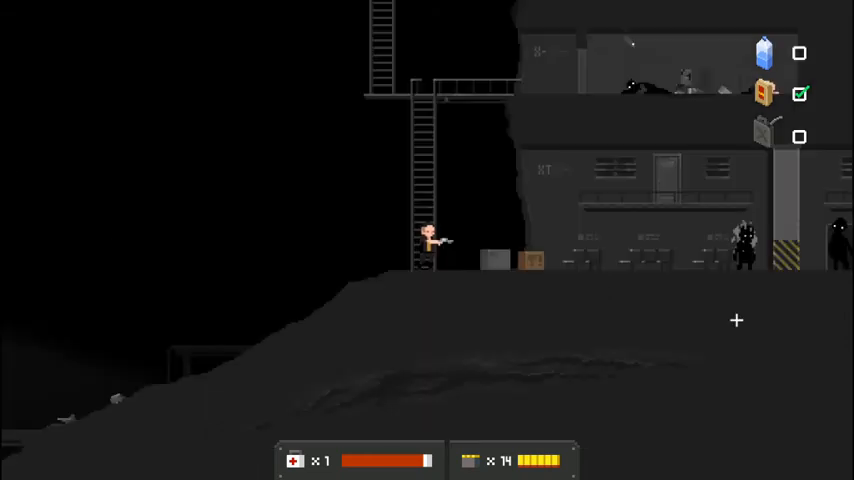
{"action": "mouse_move", "coordinate": [781, 337]}
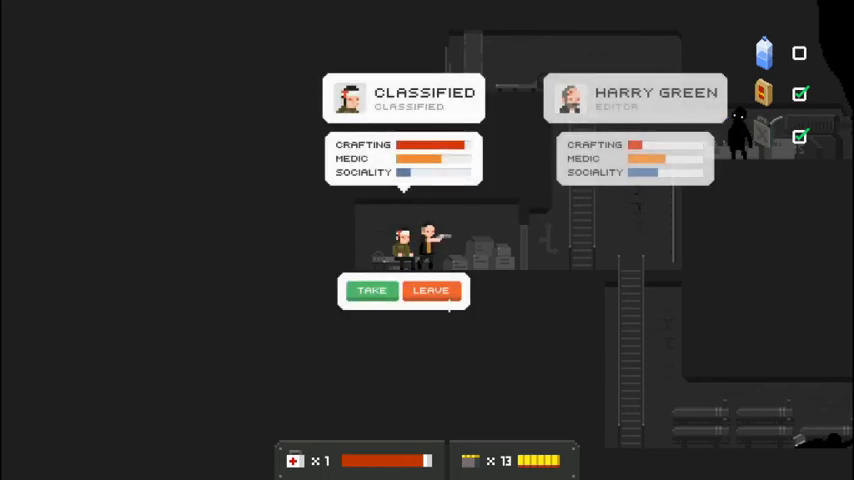
{"action": "left_click", "coordinate": [430, 290]}
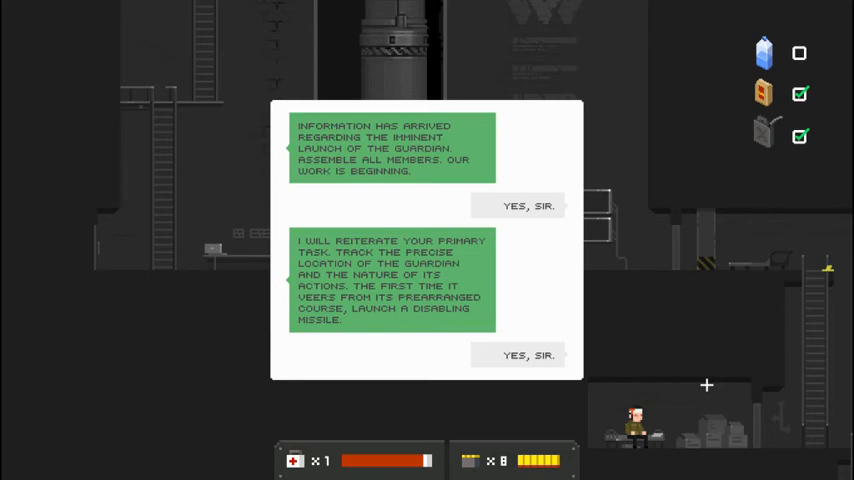
Step: Continue past the messages about tracking the Guardian and launching a disabling missile
{"action": "left_click", "coordinate": [528, 355]}
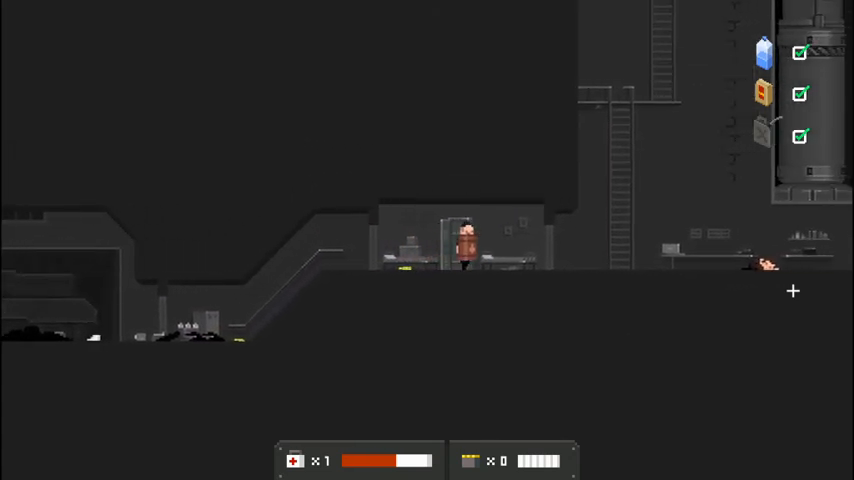
Step: Scroll the view across the BL-T silo hall toward the green-eyed shadow creature
{"action": "scroll", "scroll_direction": "right", "scroll_amount": 3}
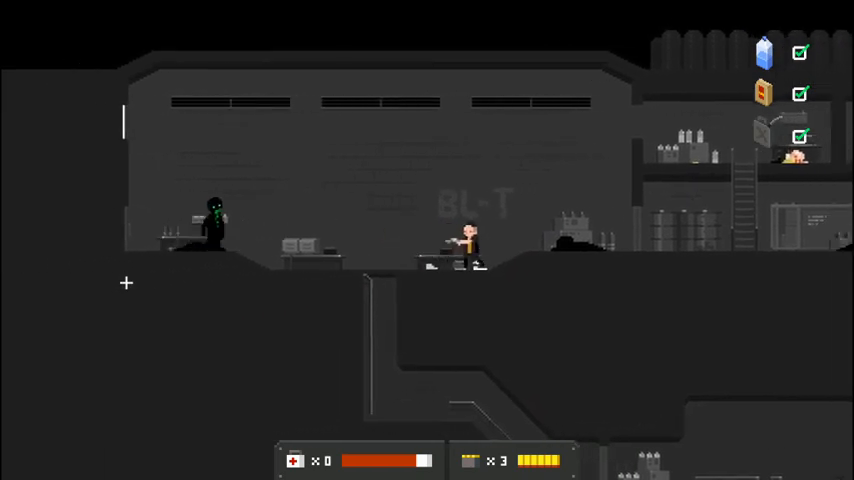
{"action": "scroll", "scroll_direction": "right", "scroll_amount": 3}
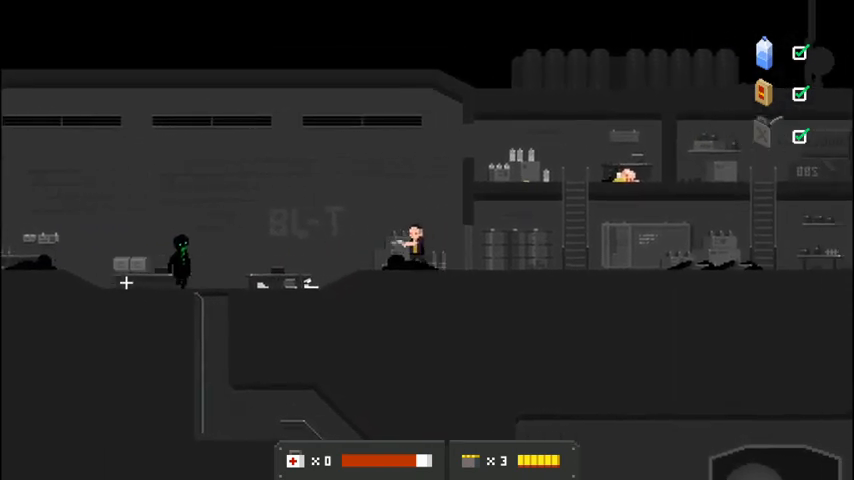